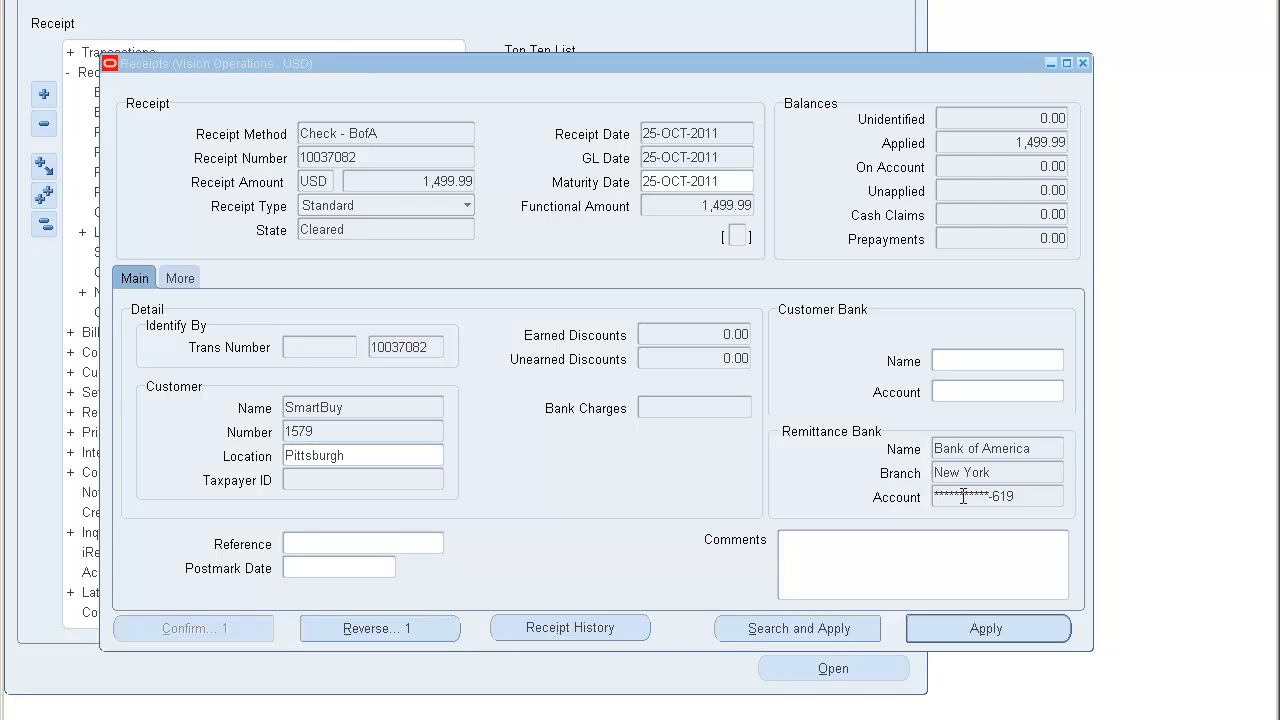
Step: Return to the Oracle Applications Home Page from the Receipts form
click(1084, 62)
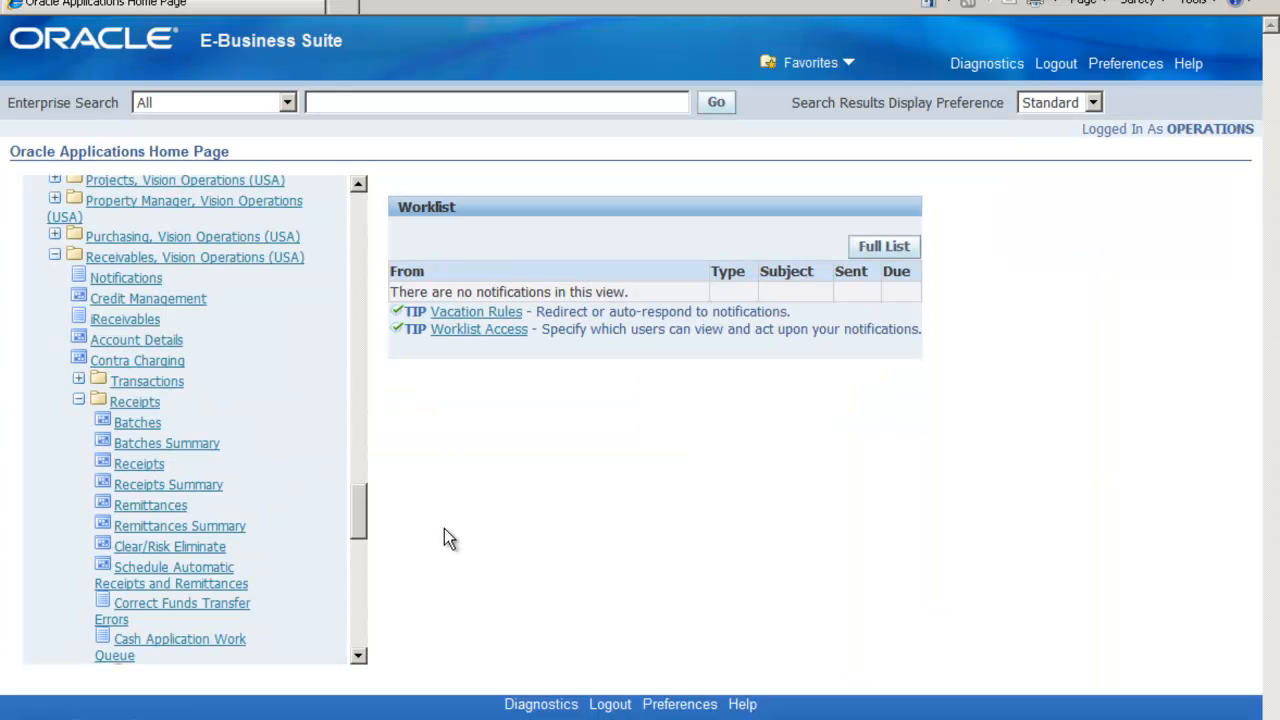
mouse_move(268, 498)
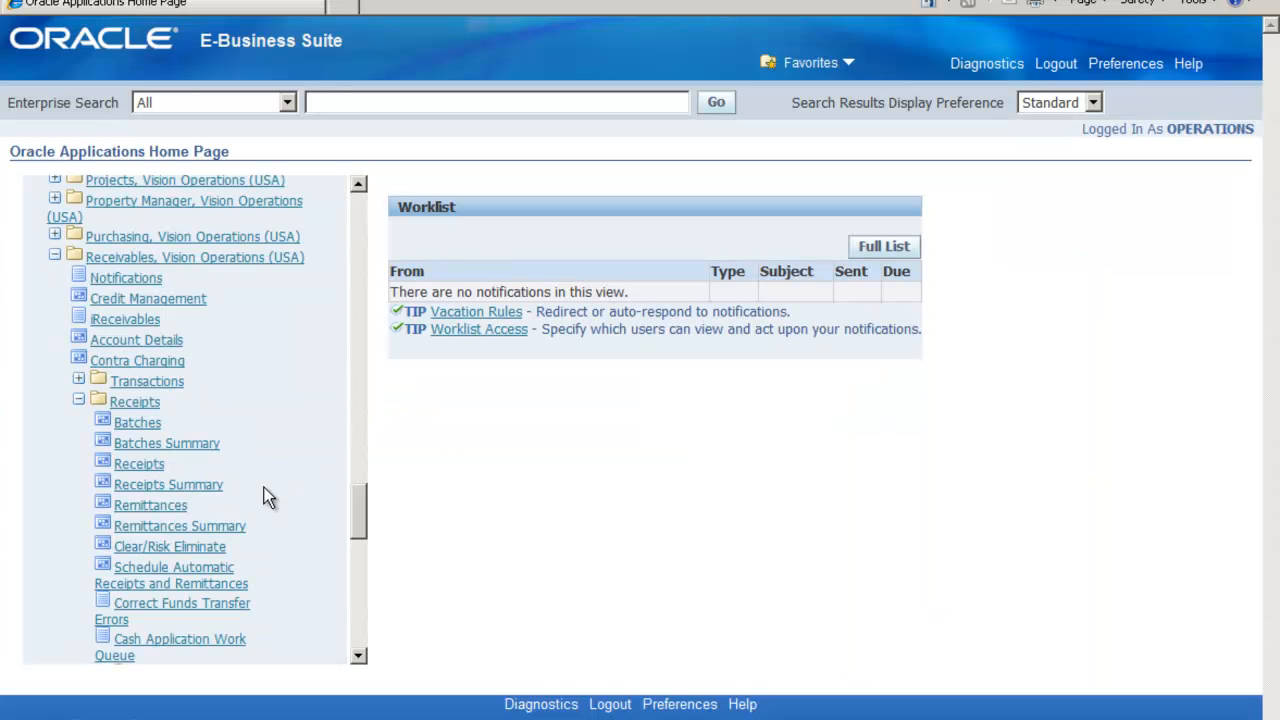
mouse_move(152, 472)
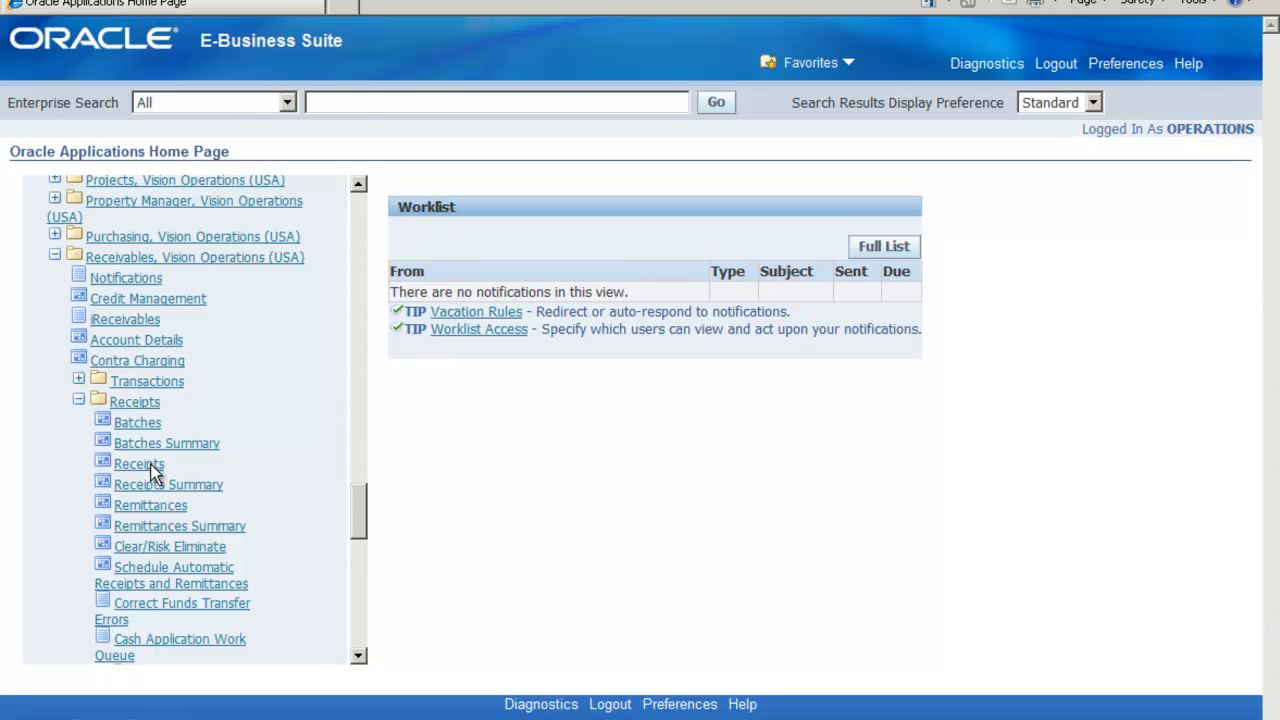
Step: Launch the Receipts form showing receipt 10037082 from SmartBuy for 1,499.99
click(140, 464)
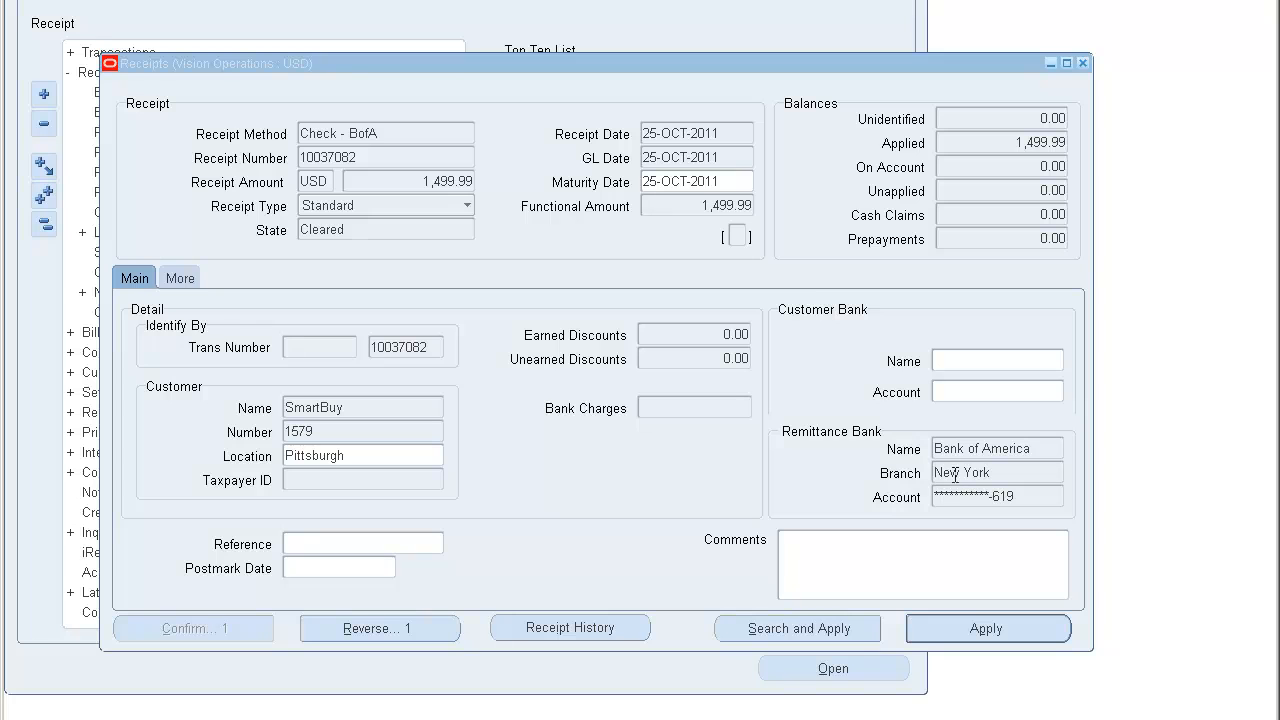
mouse_move(972, 566)
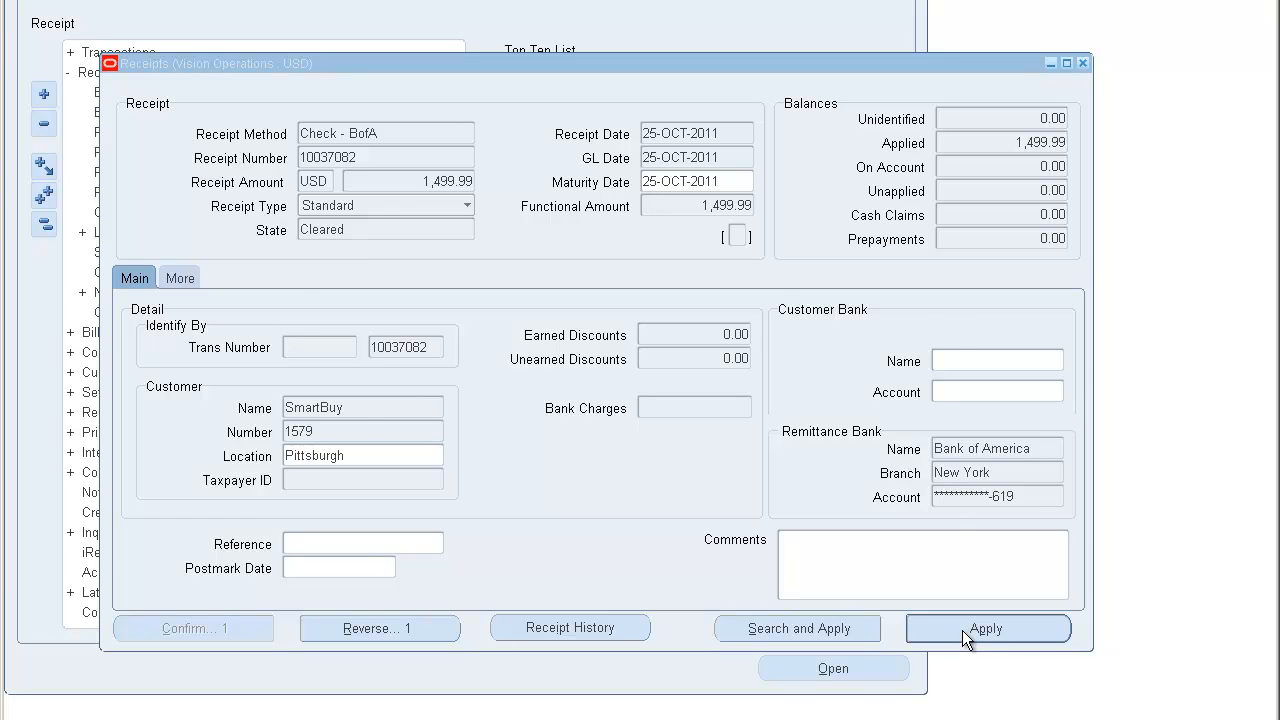
click(986, 628)
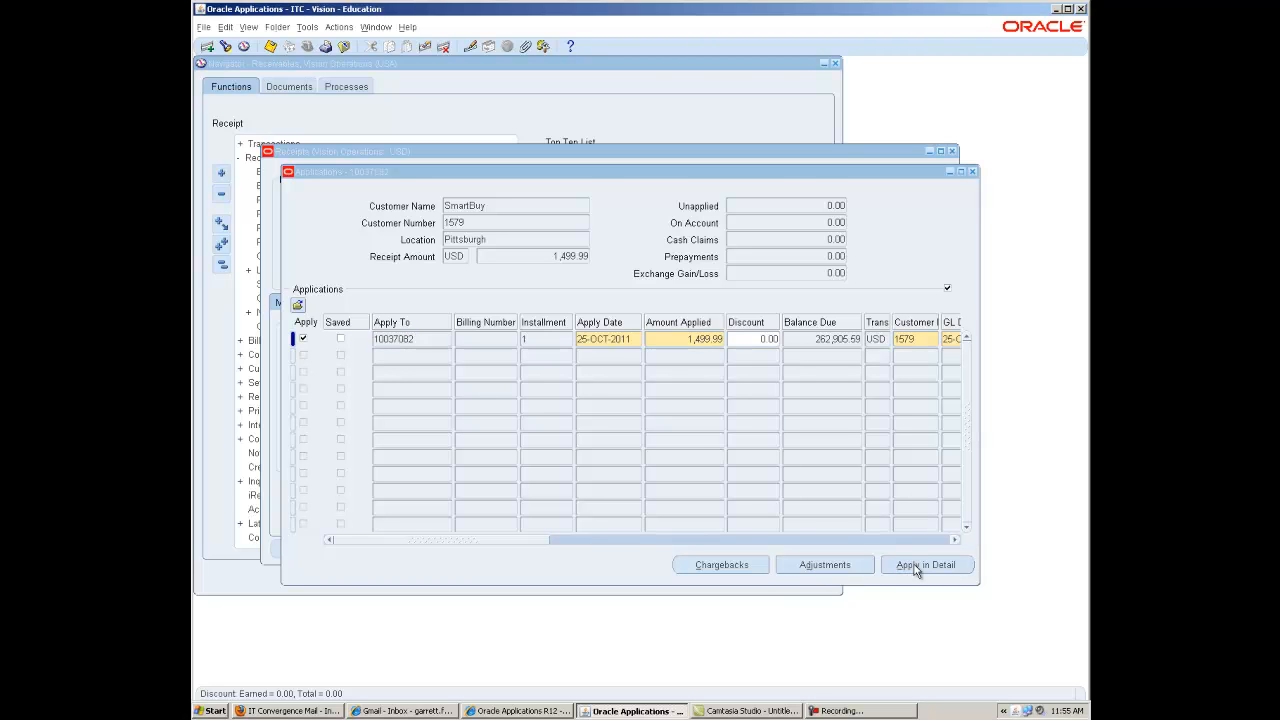
Step: Apply in Detail for transaction 10037082 to reach line-level application
click(924, 564)
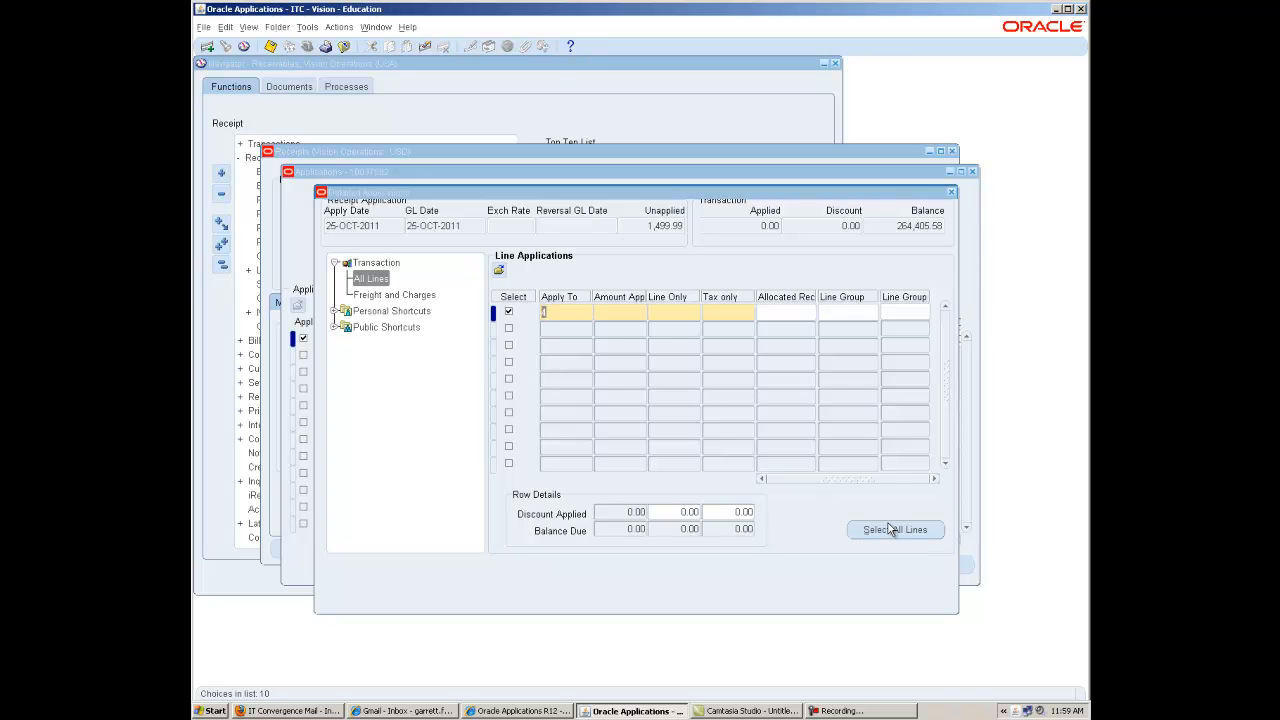
mouse_move(884, 528)
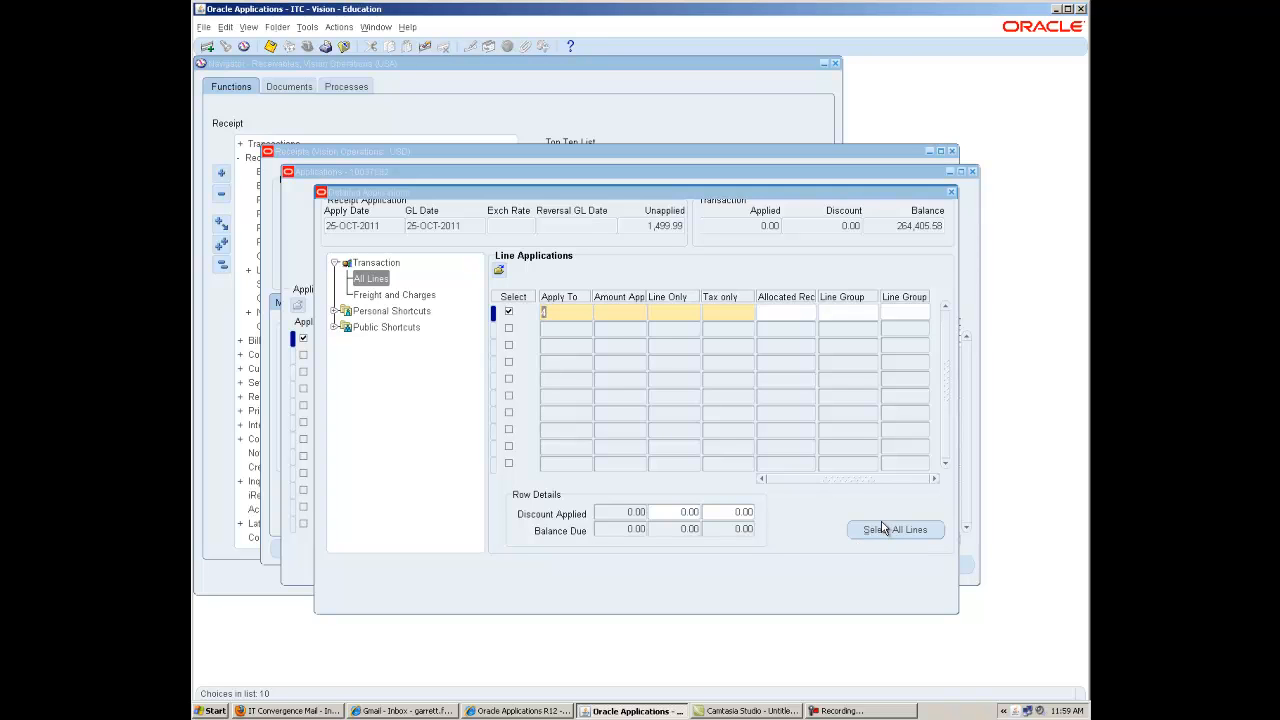
mouse_move(872, 528)
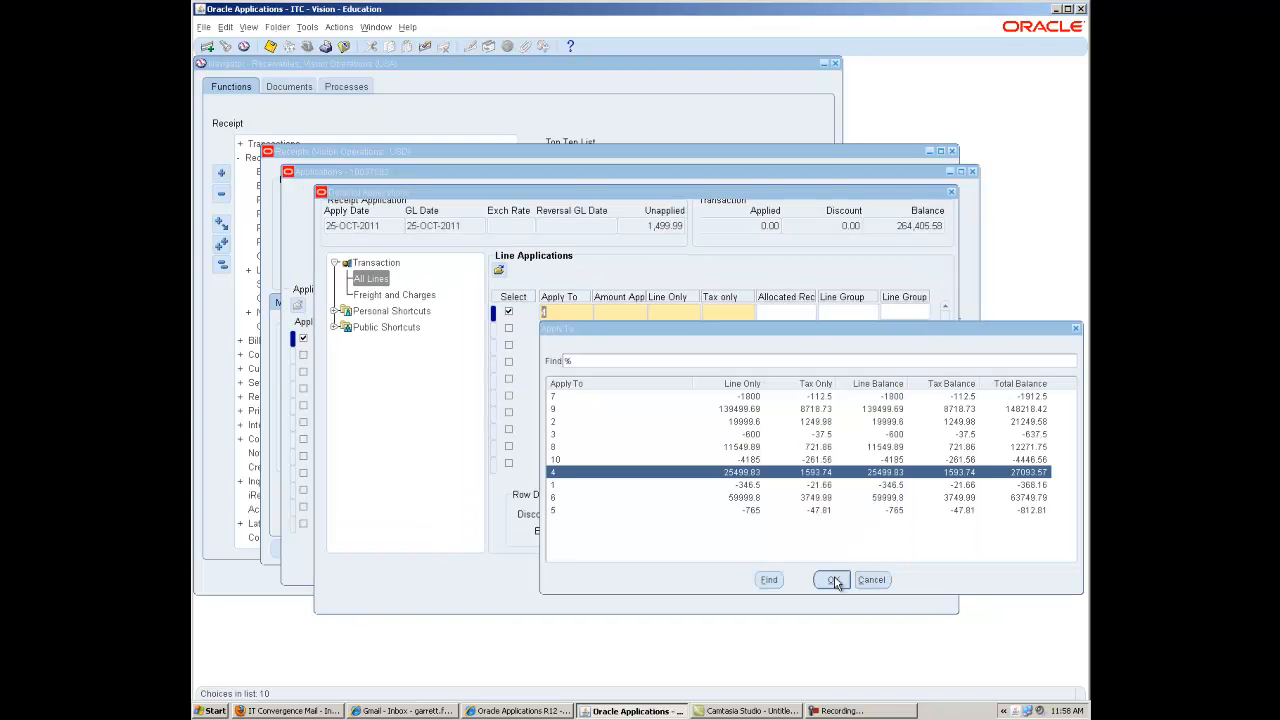
Step: Confirm transaction line 4 as the Apply To line for the receipt
click(832, 580)
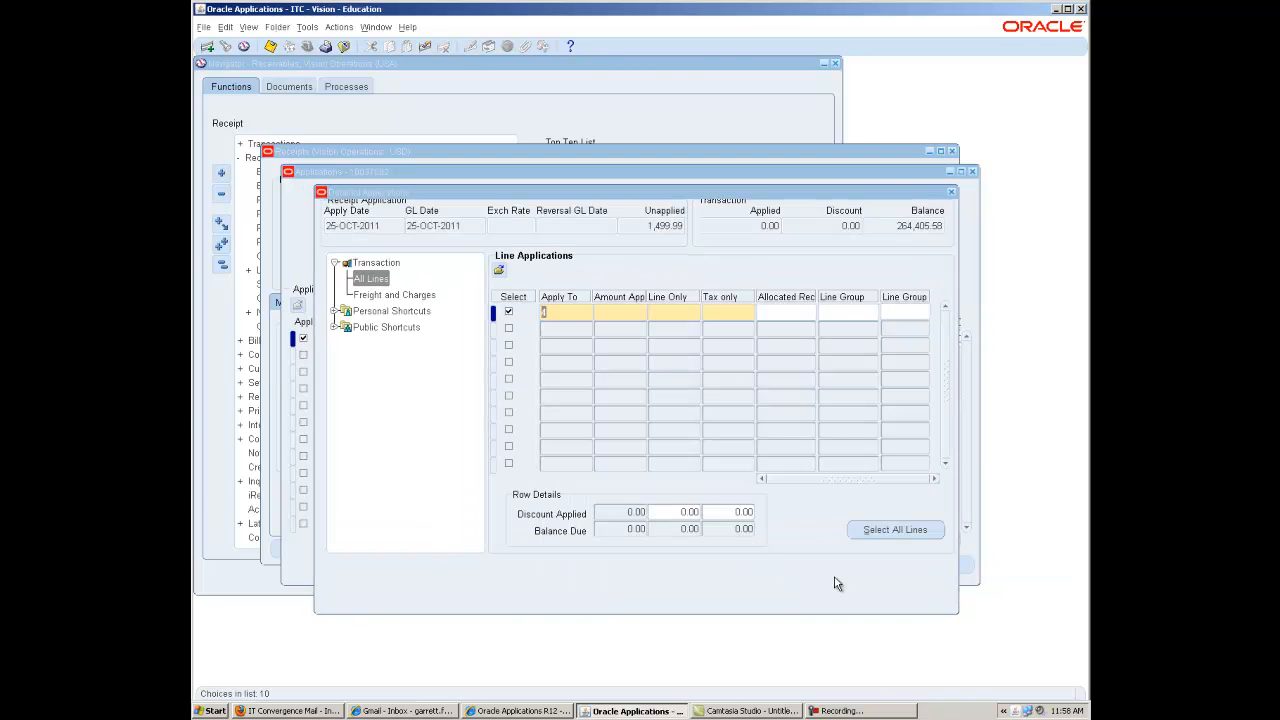